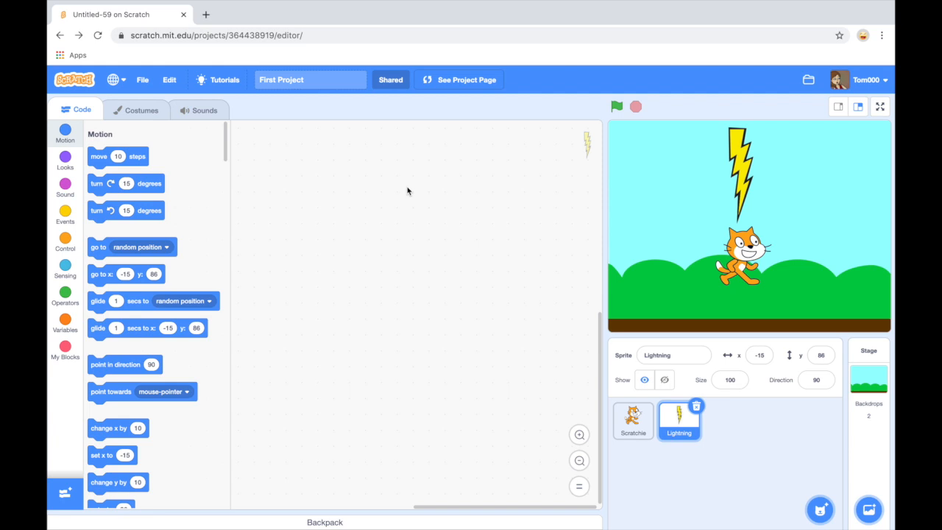
mouse_move(622, 226)
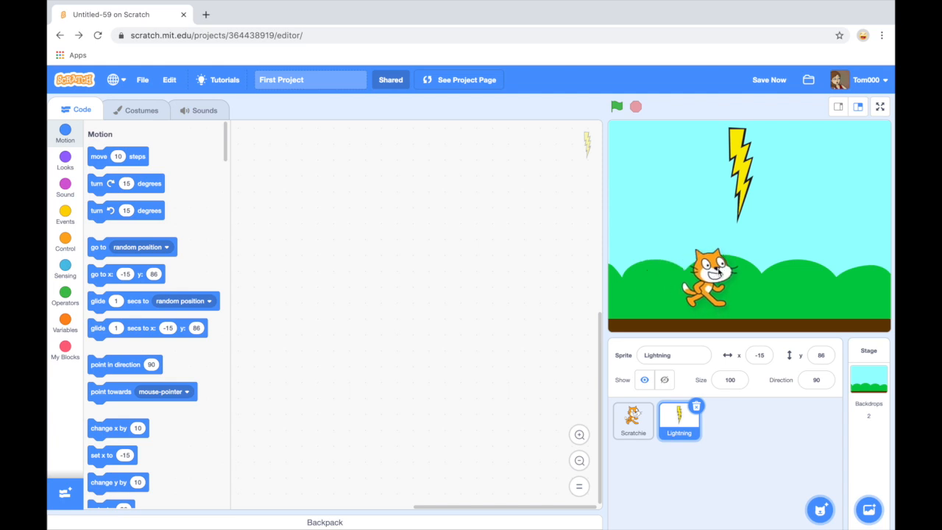
Select the Scratchy sprite and drag both green-flag scripts back to the palette to delete them
click(633, 420)
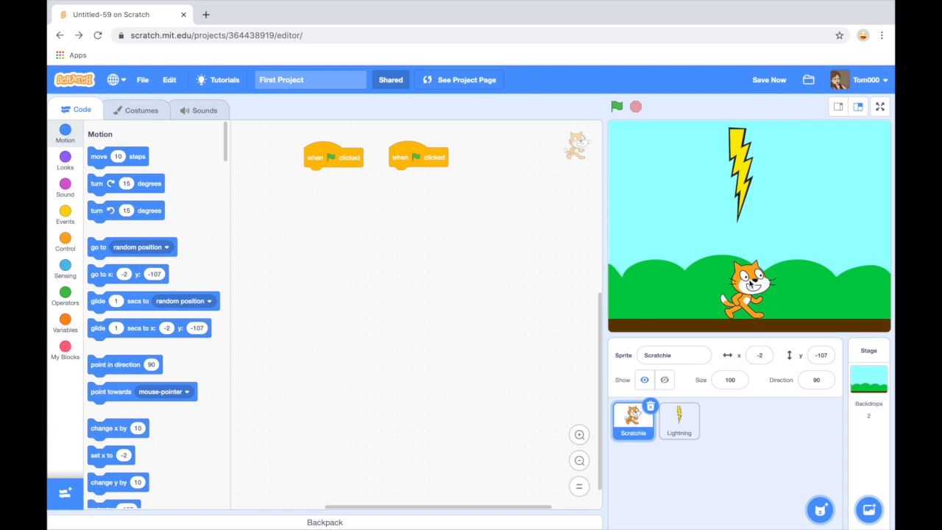
click(331, 156)
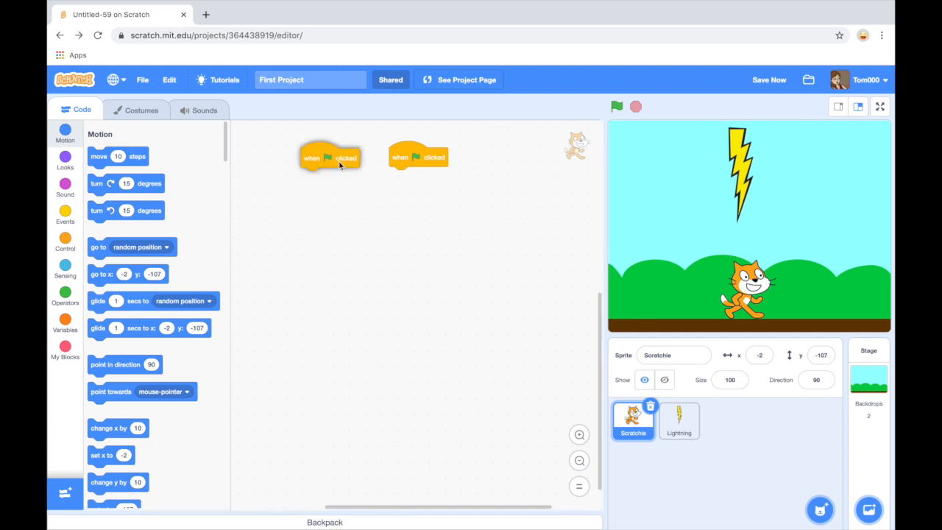
drag(330, 156, 214, 176)
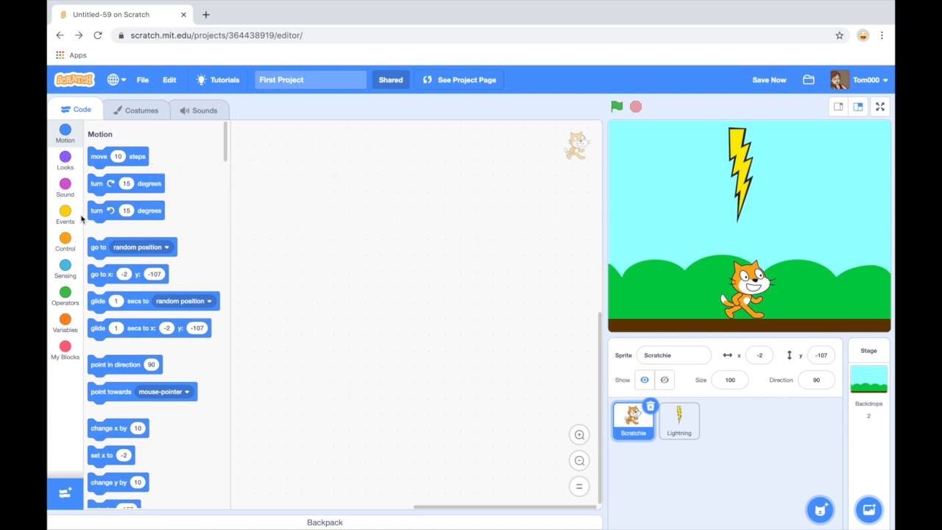
Add two 'when key pressed' Events blocks set to left arrow and right arrow
click(65, 214)
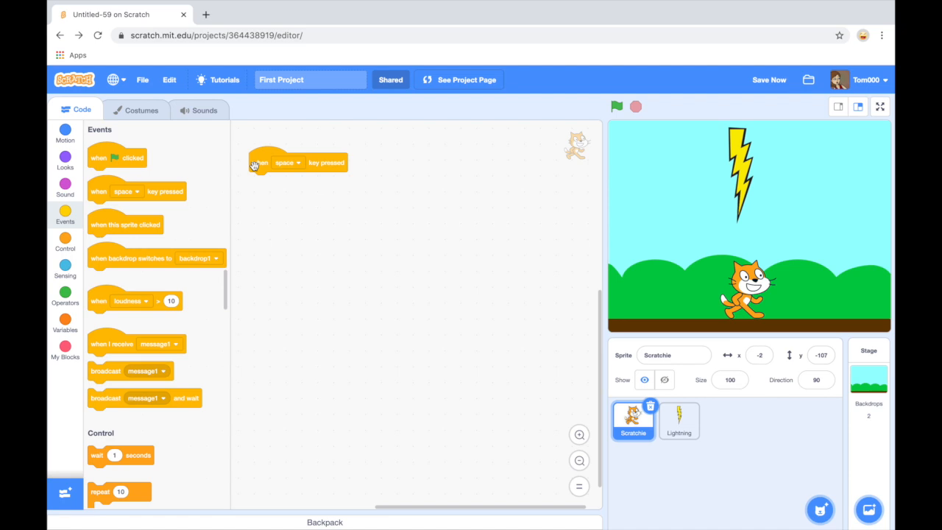
click(289, 162)
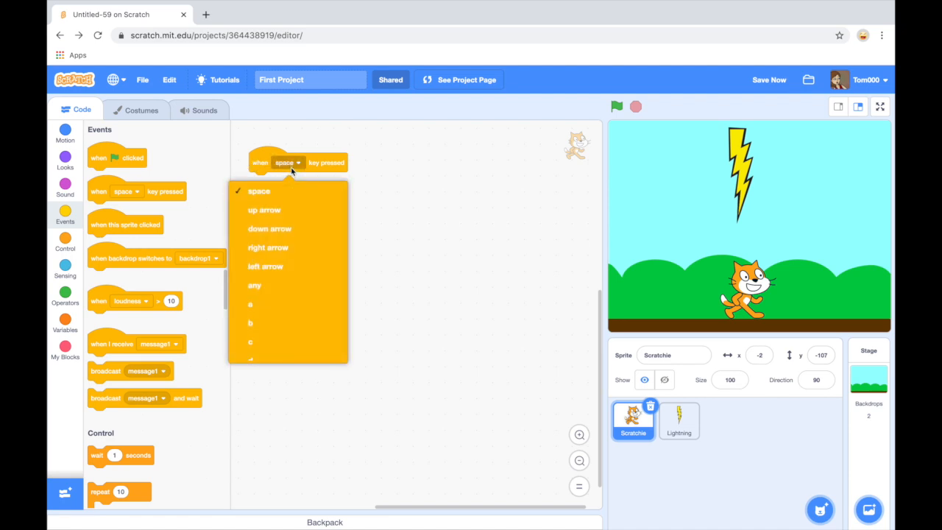
click(265, 266)
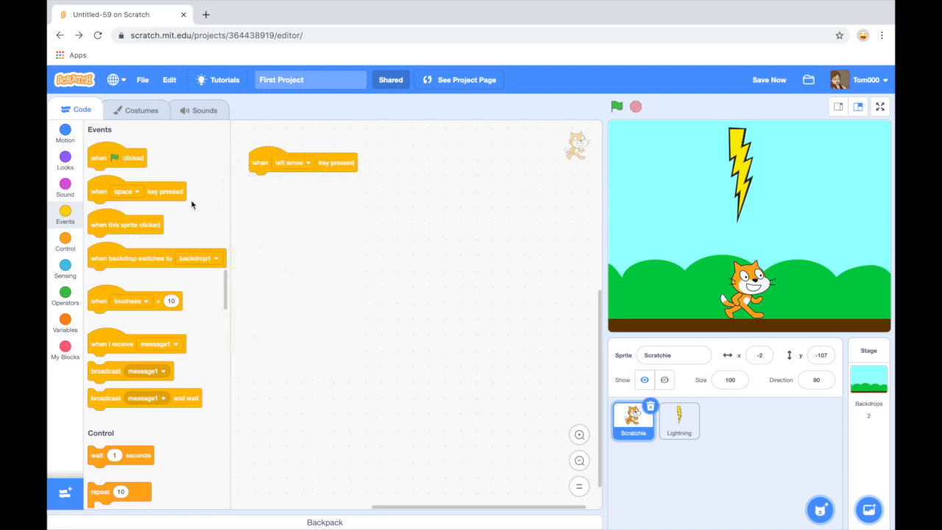
drag(136, 191, 421, 176)
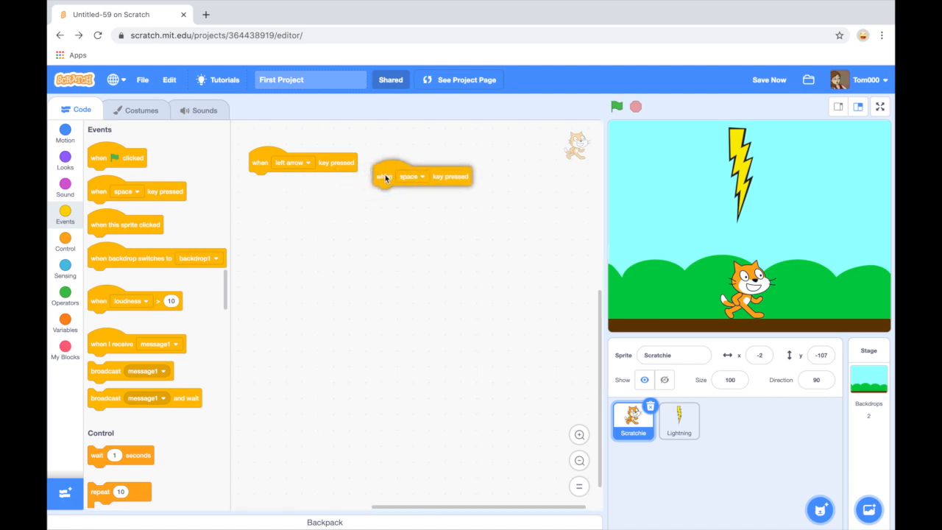
click(411, 176)
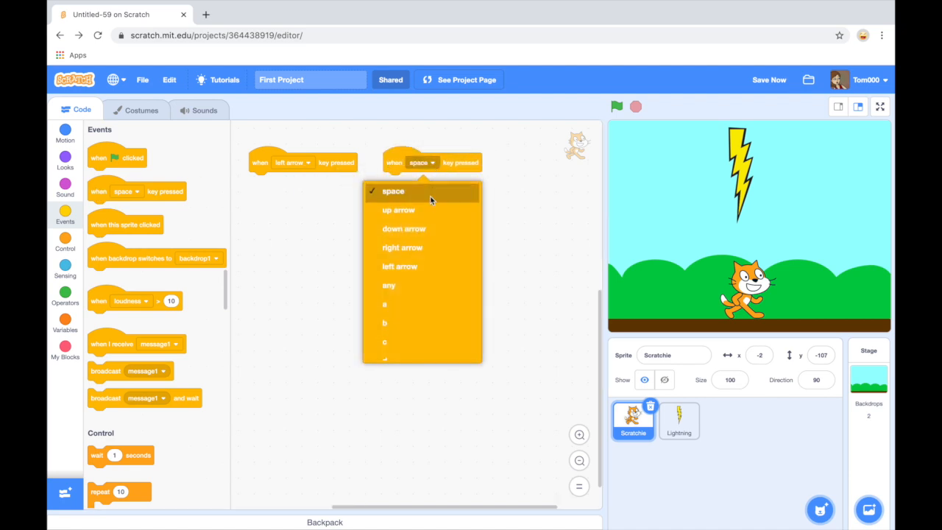
click(403, 247)
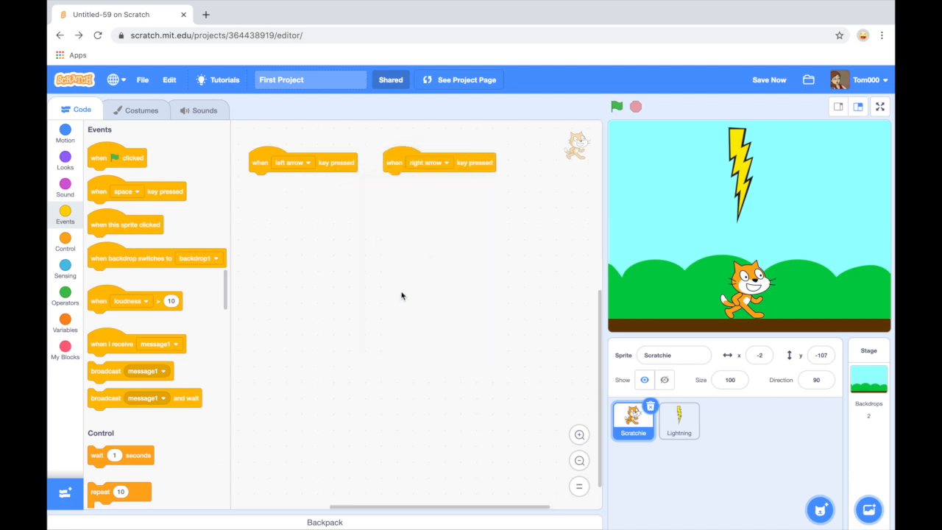
mouse_move(397, 315)
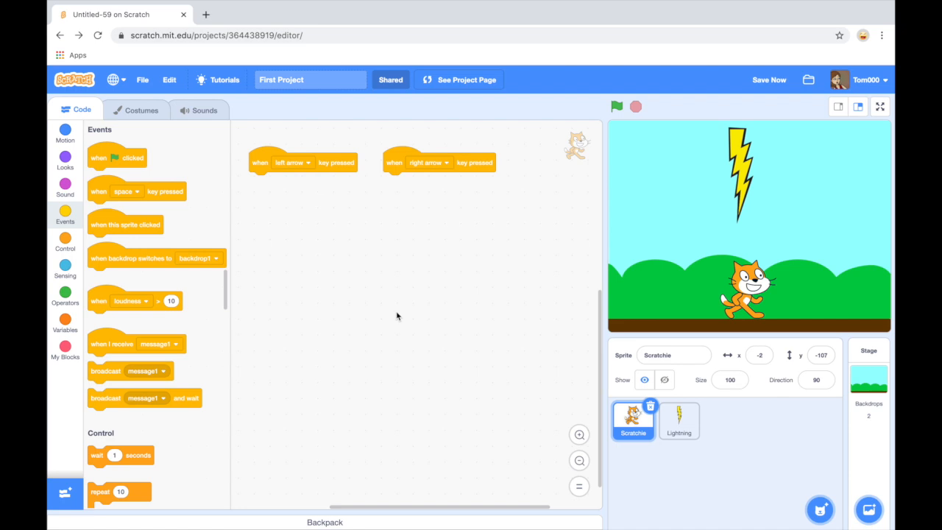
Show the Motion category and scroll the palette down to the 'change x by' block
click(65, 134)
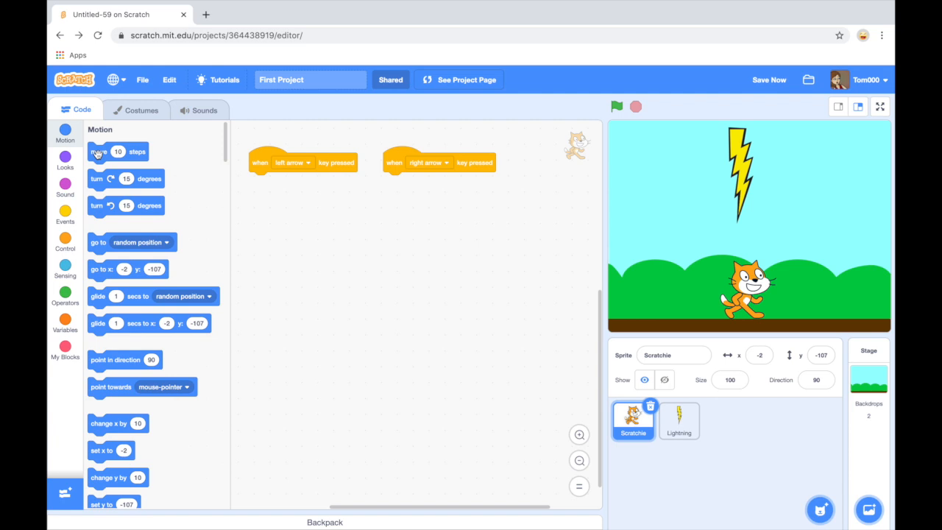
mouse_move(109, 200)
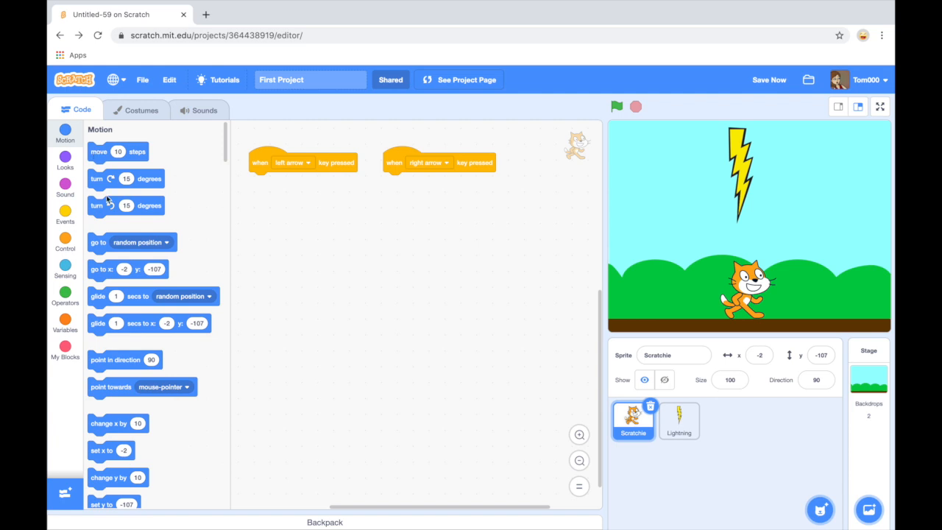
scroll(down, 3)
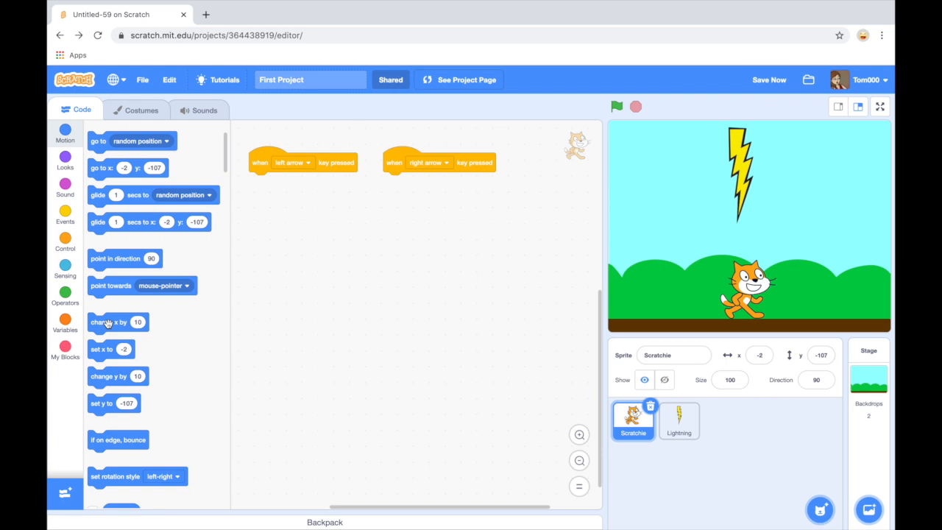
Attach 'change x by' blocks under both arrow scripts, right set to 20, left field selected for -20
drag(109, 320, 371, 194)
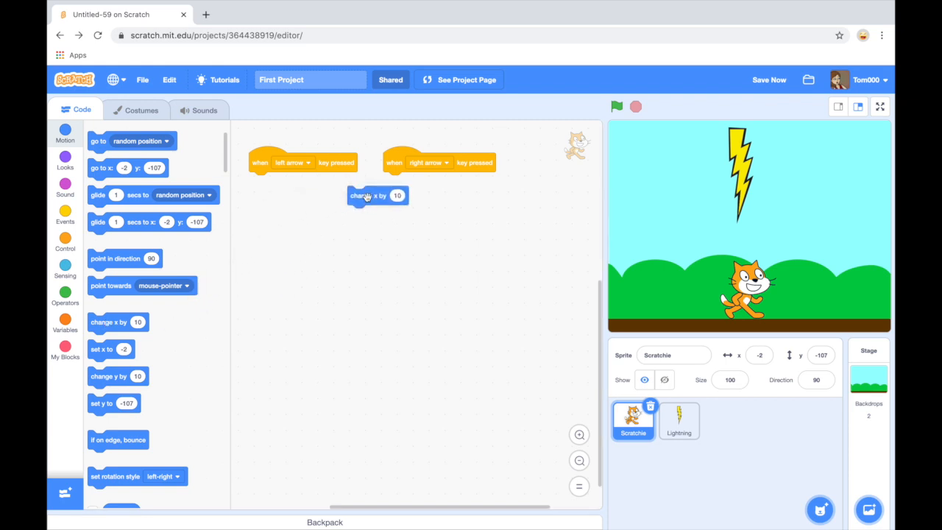
drag(368, 195, 414, 182)
text(20)
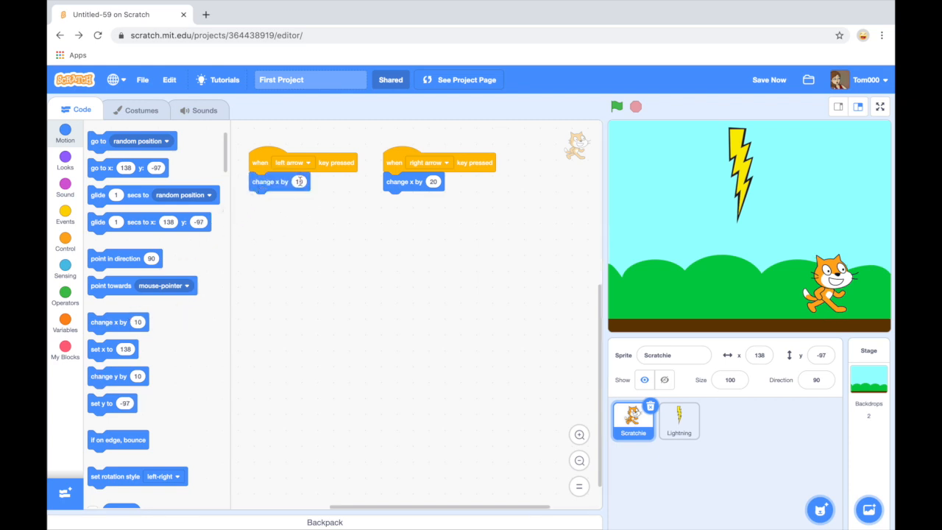
click(298, 183)
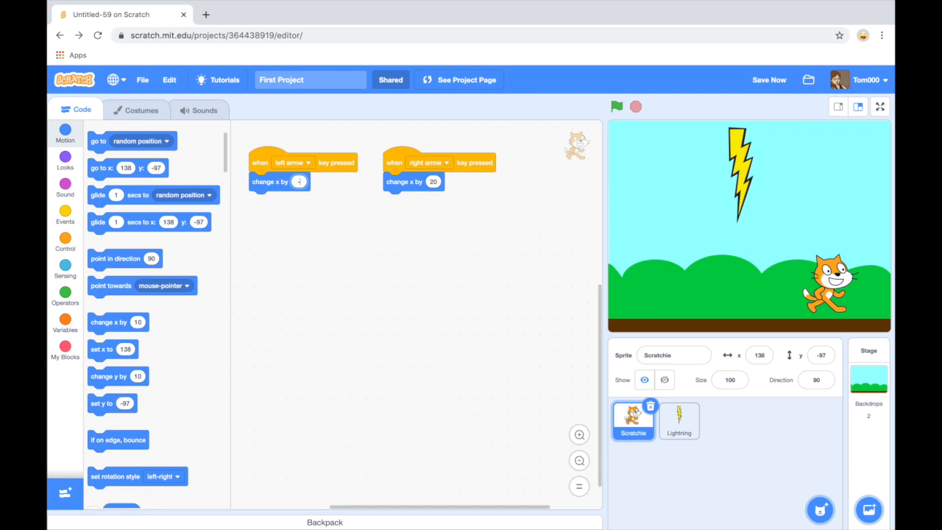